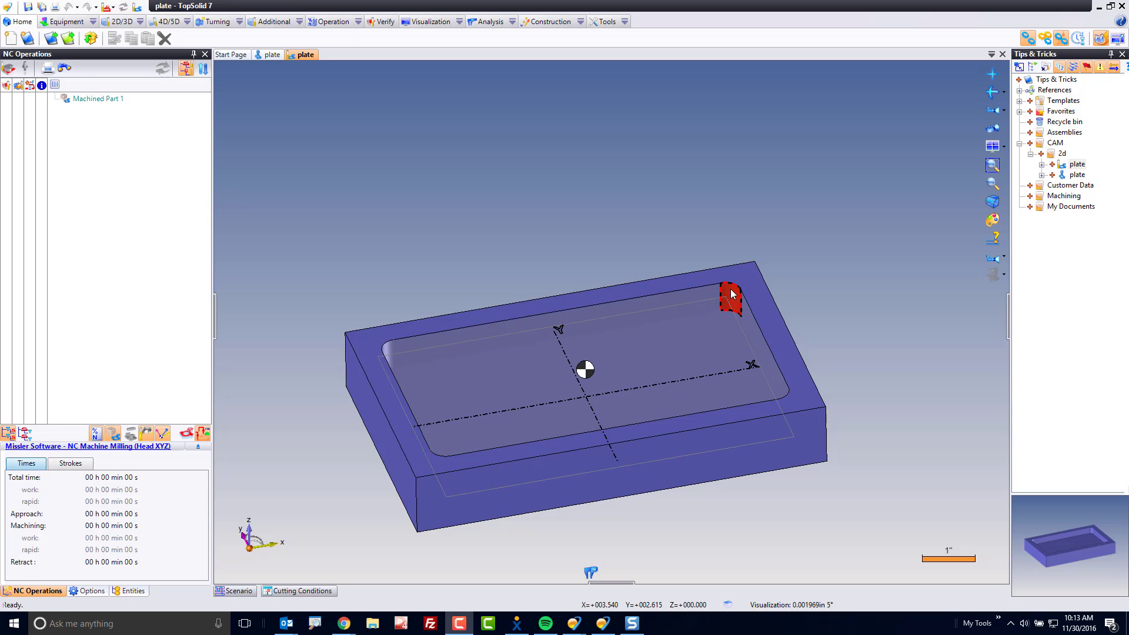
pyautogui.moveTo(696, 295)
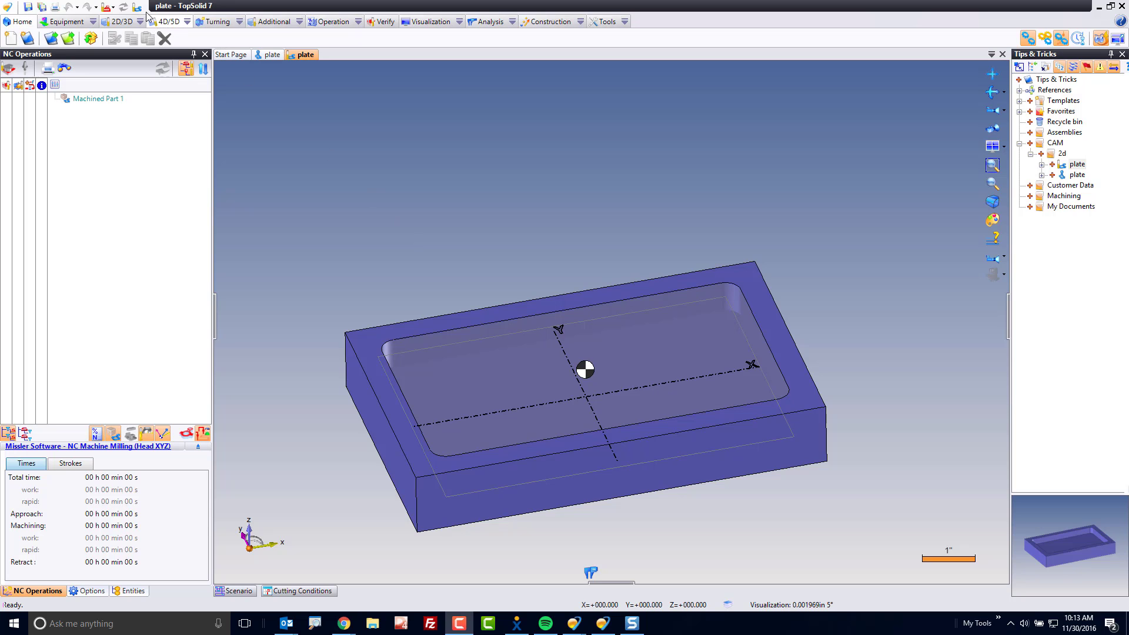
pyautogui.moveTo(136, 7)
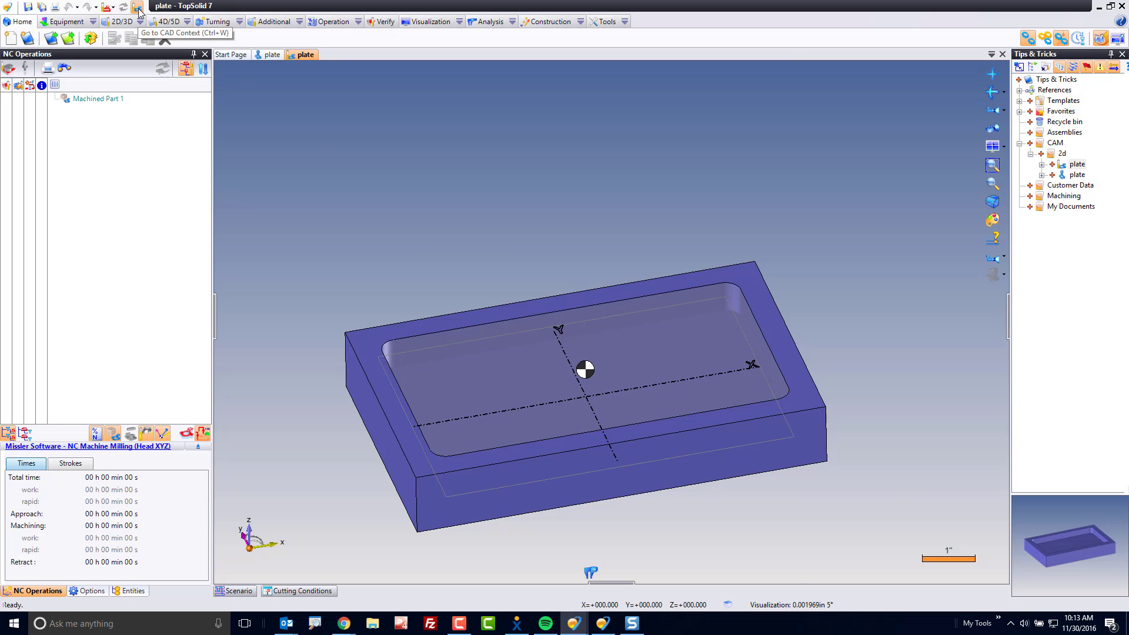
# In the CAD context, sketch a 0.5 in circle at the origin on the plate's top face.
pyautogui.click(138, 7)
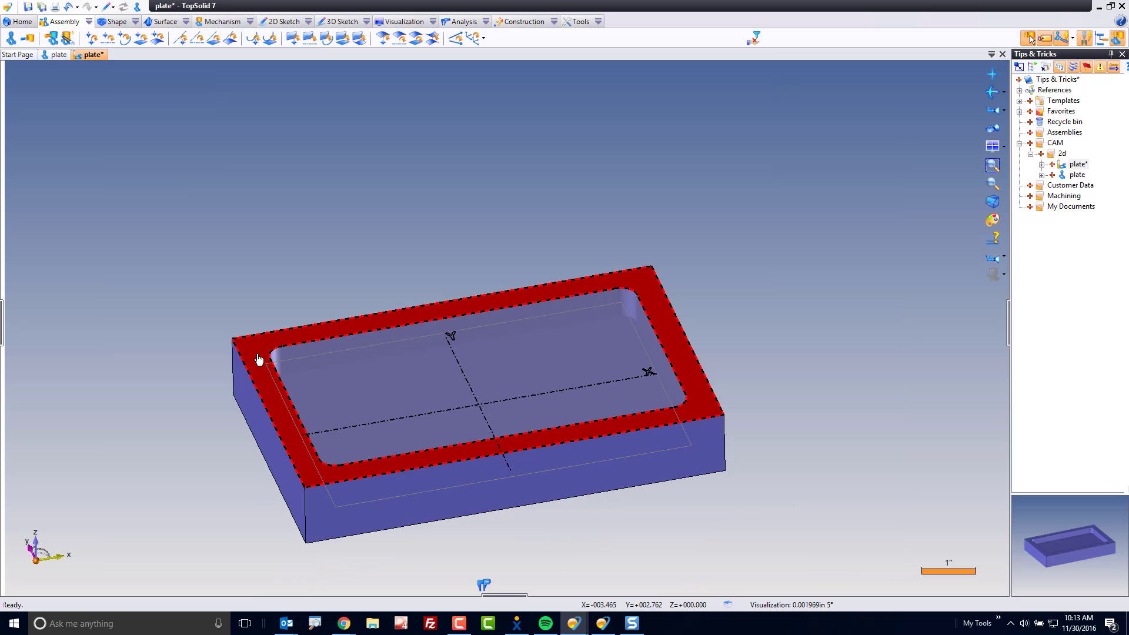
pyautogui.rightClick(258, 360)
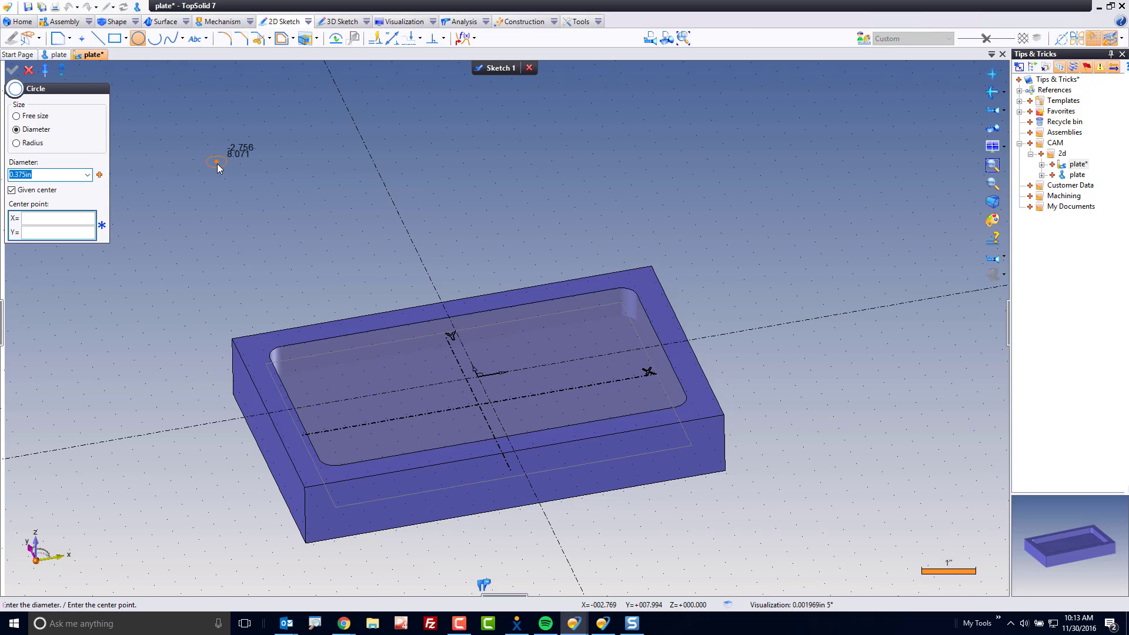
pyautogui.write('0.5in')
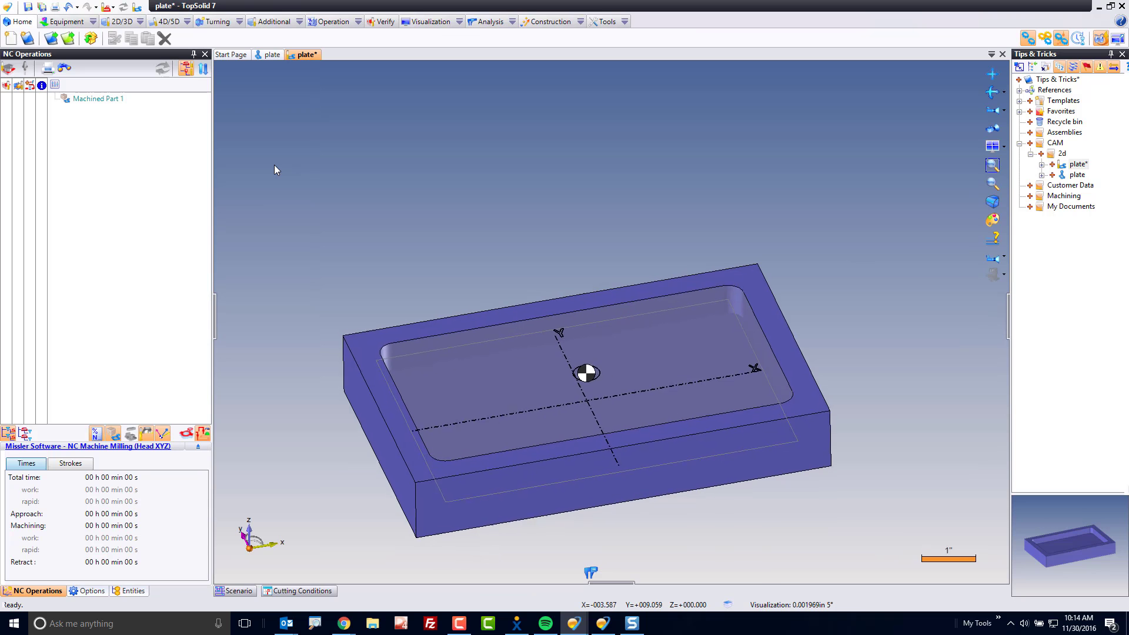
# Zoom to the centre circle and start a Hole Machining (Drilling) operation.
pyautogui.scroll(3)
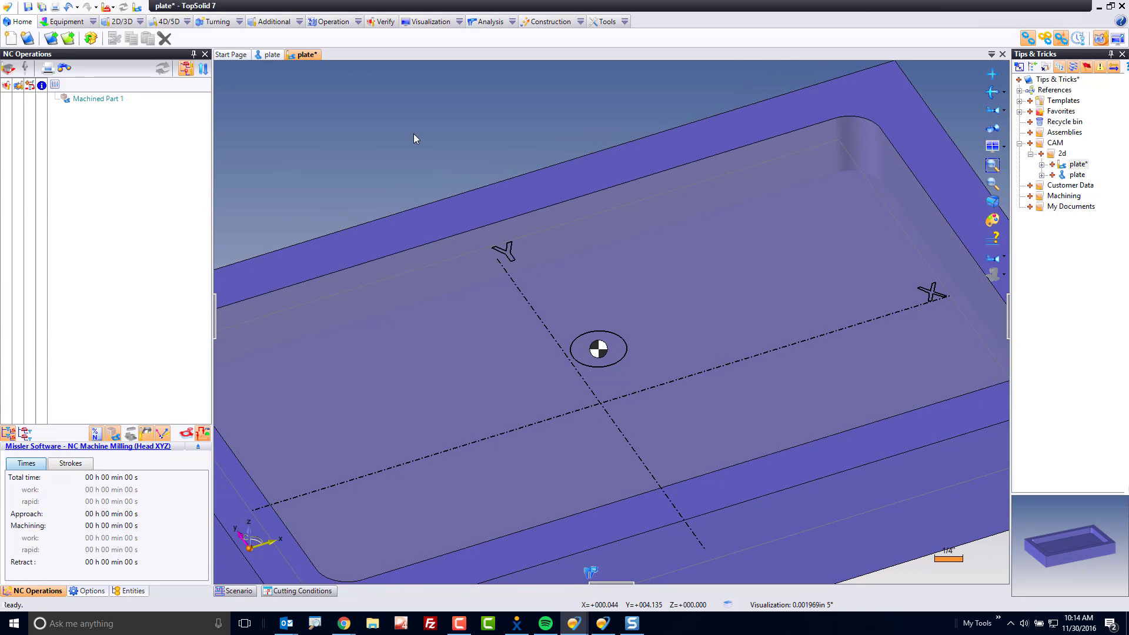
pyautogui.rightClick(414, 139)
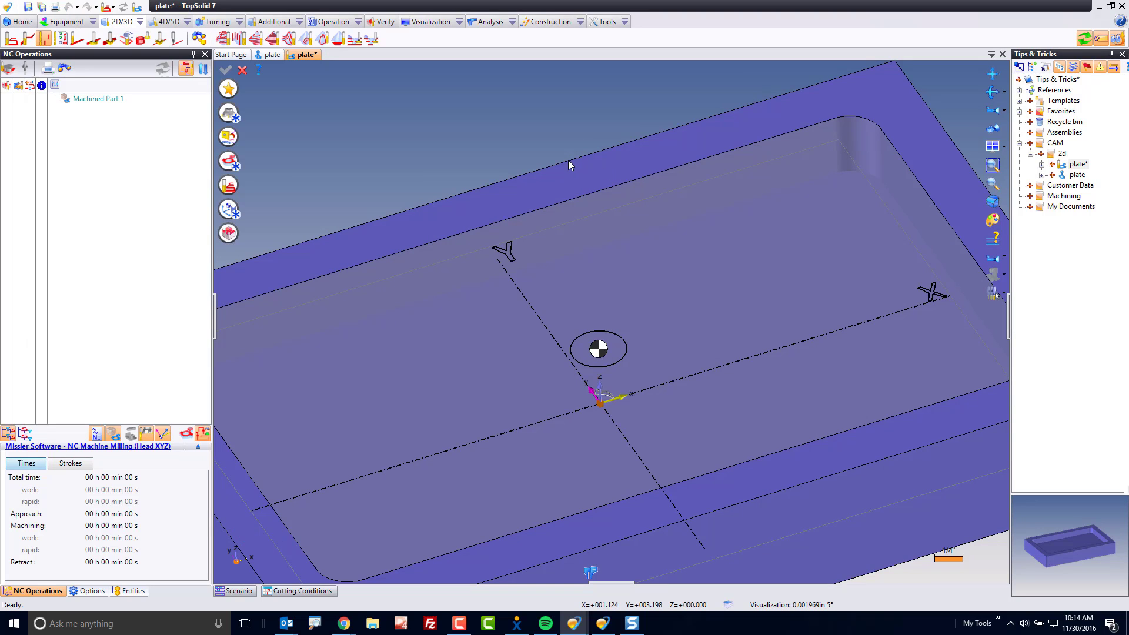
pyautogui.moveTo(272, 173)
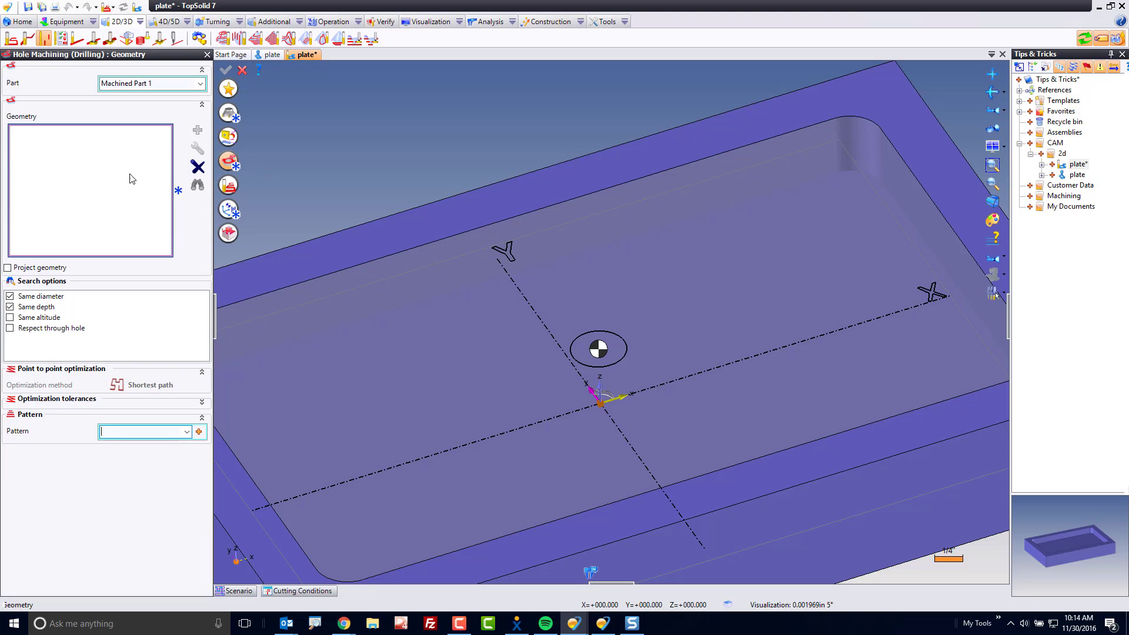
# Drill the centre circle with the Twisted Drill D0.5 L1 SD0.5 from the catalogue.
pyautogui.click(599, 350)
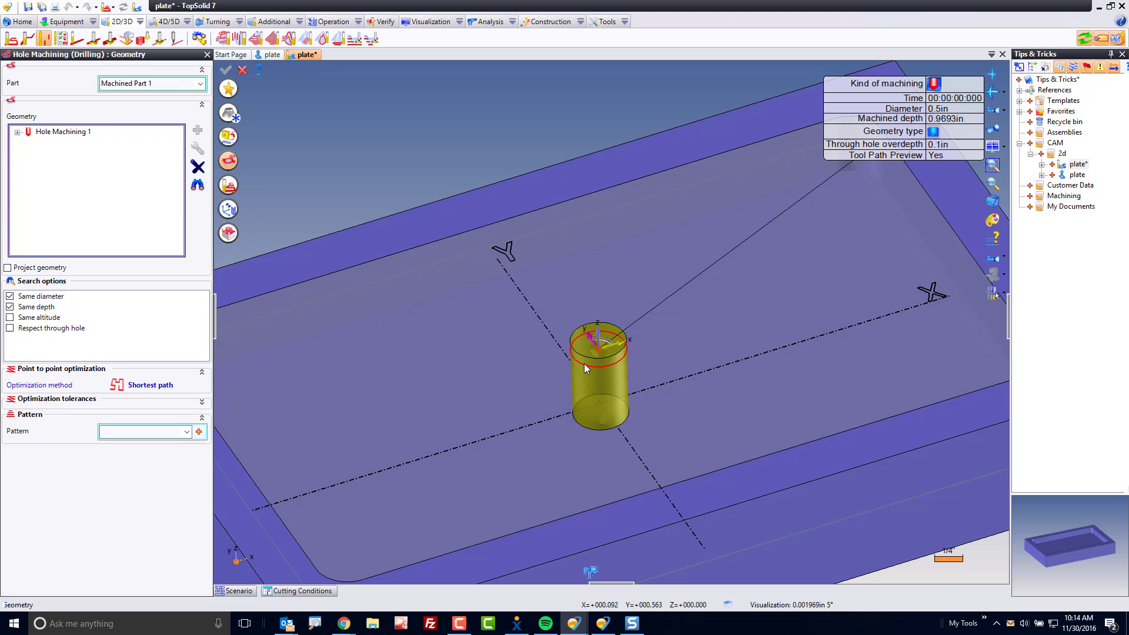
pyautogui.click(226, 70)
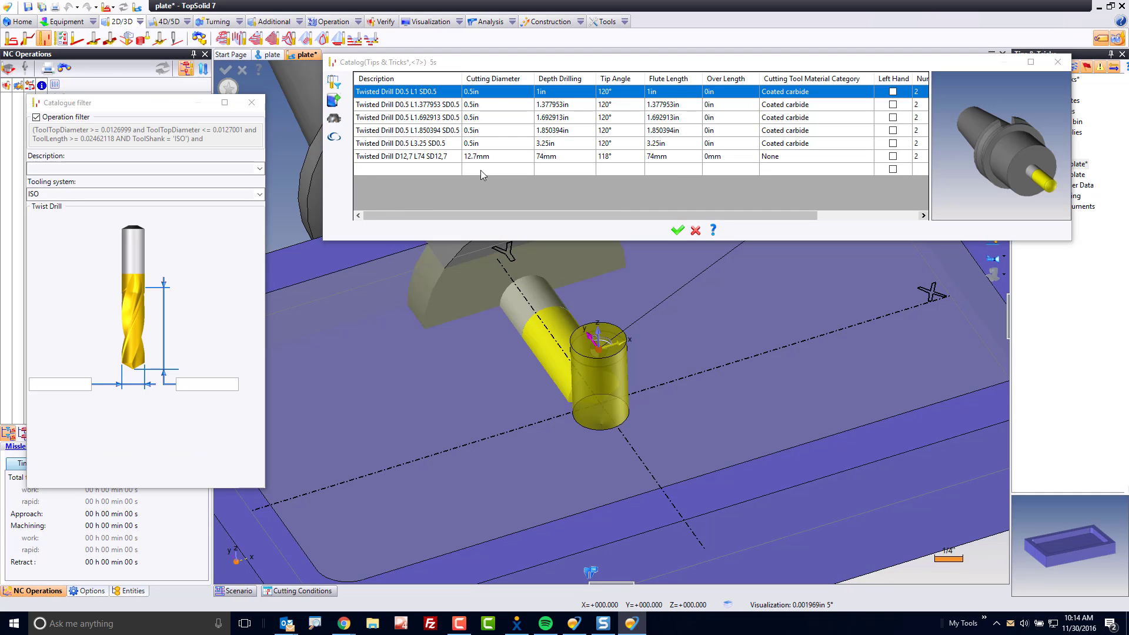
pyautogui.click(676, 230)
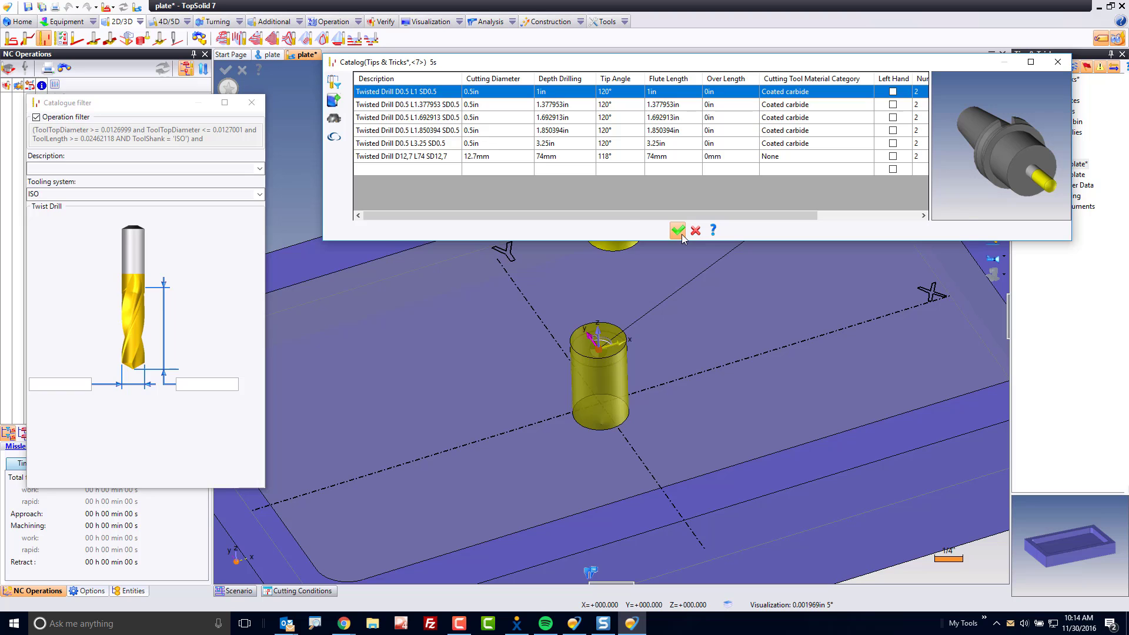
pyautogui.click(678, 230)
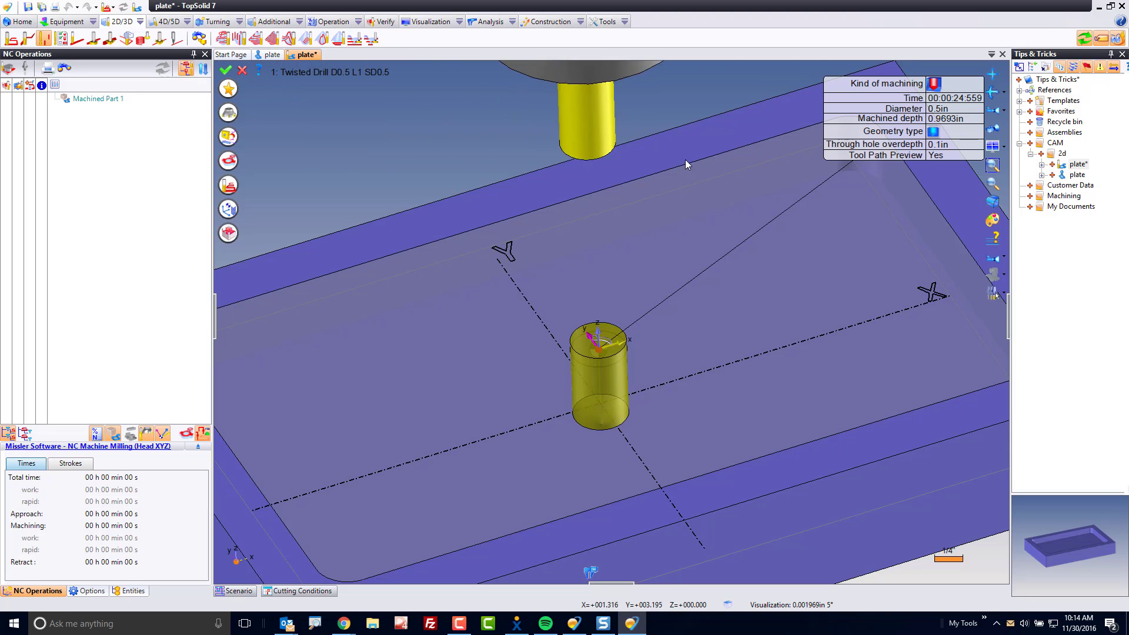
pyautogui.click(953, 131)
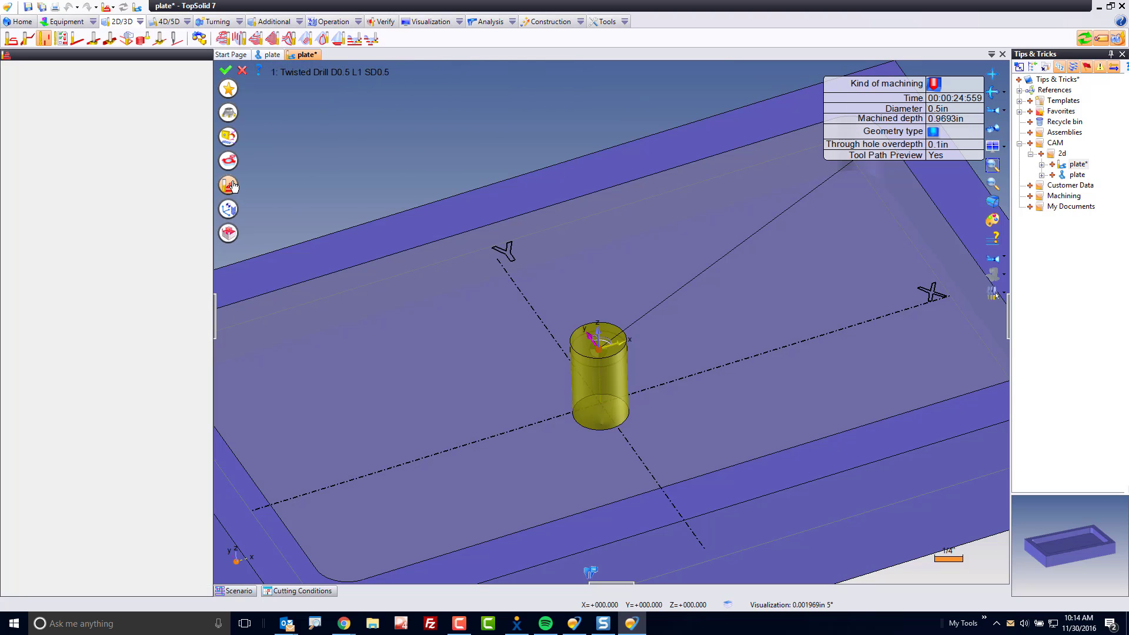
# Drill until finish depth with a 0.05 in safety distance and validate the operation.
pyautogui.click(227, 185)
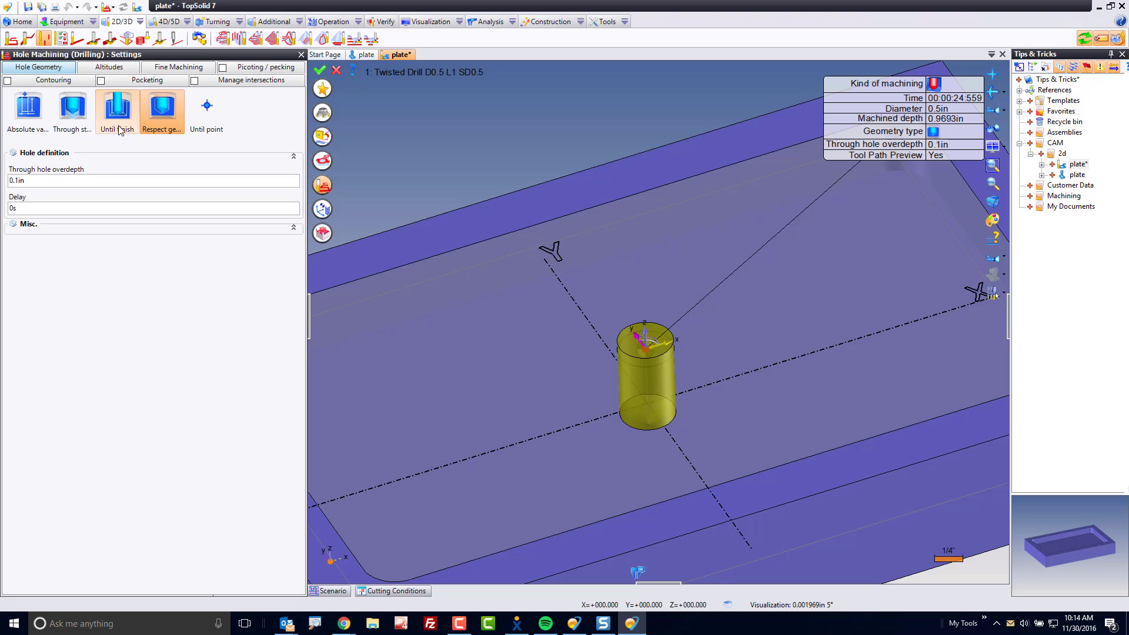
pyautogui.click(116, 107)
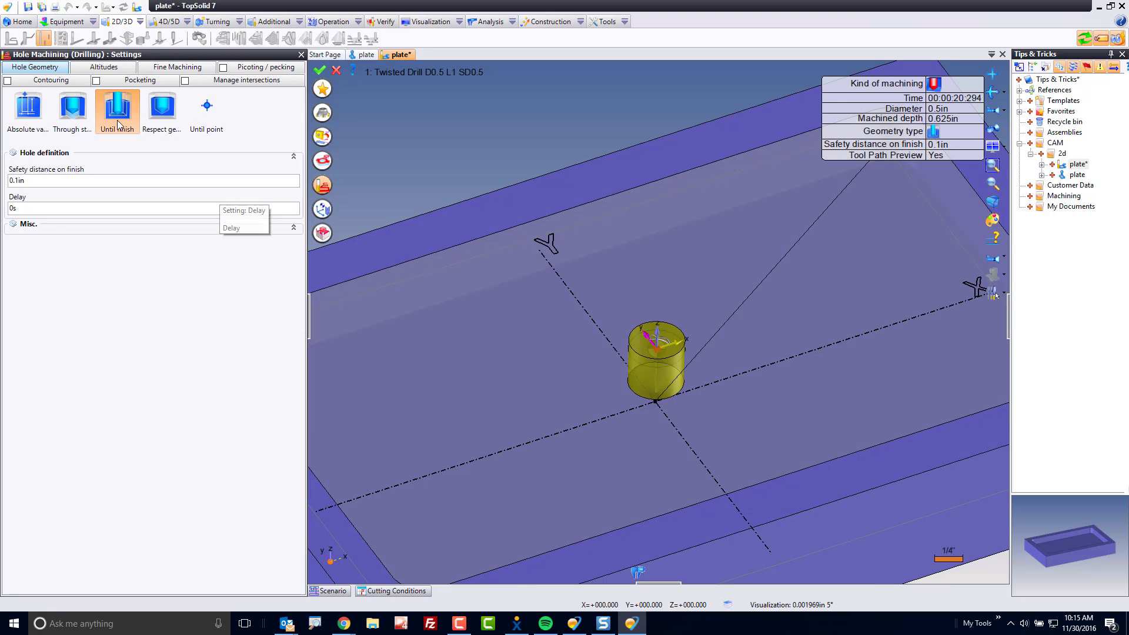
pyautogui.moveTo(116, 109)
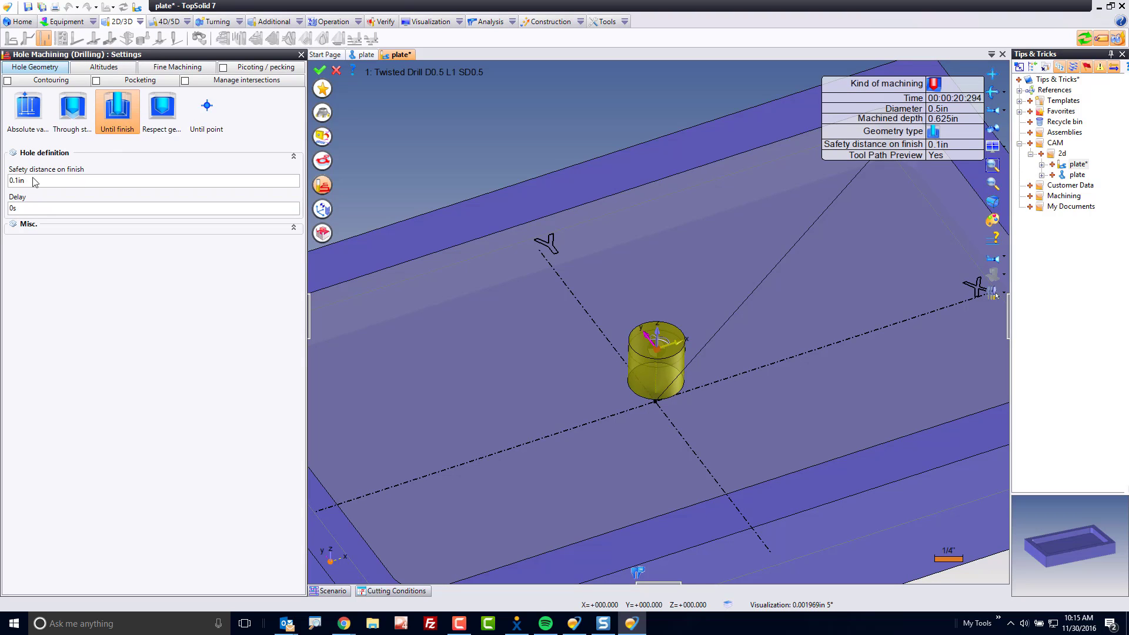
pyautogui.moveTo(71, 178)
pyautogui.write('0.05')
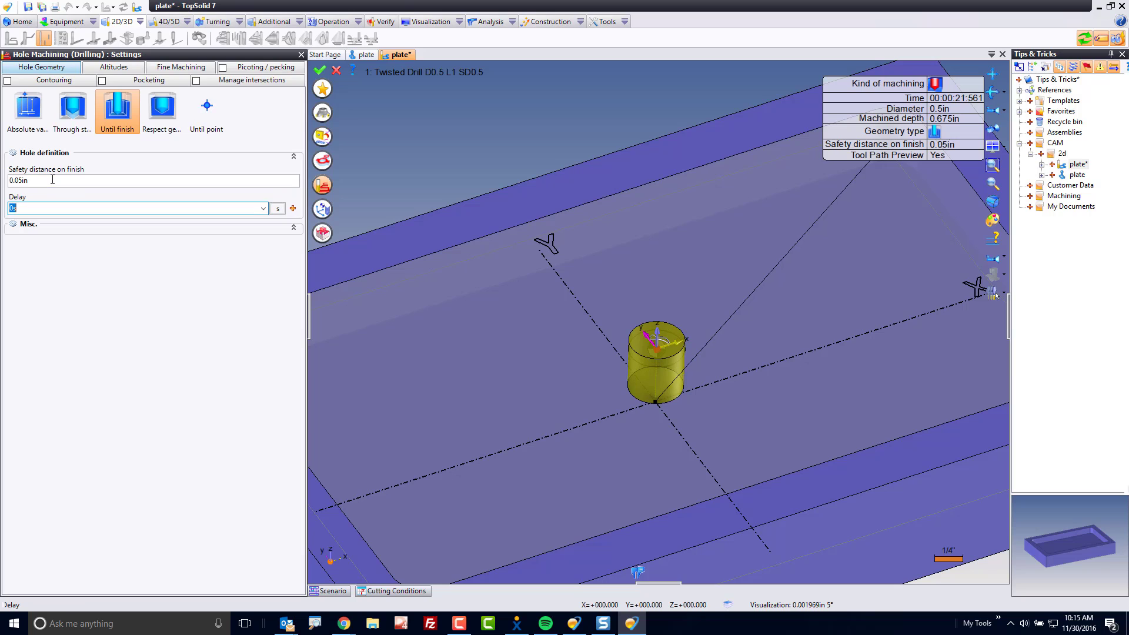
pyautogui.moveTo(269, 86)
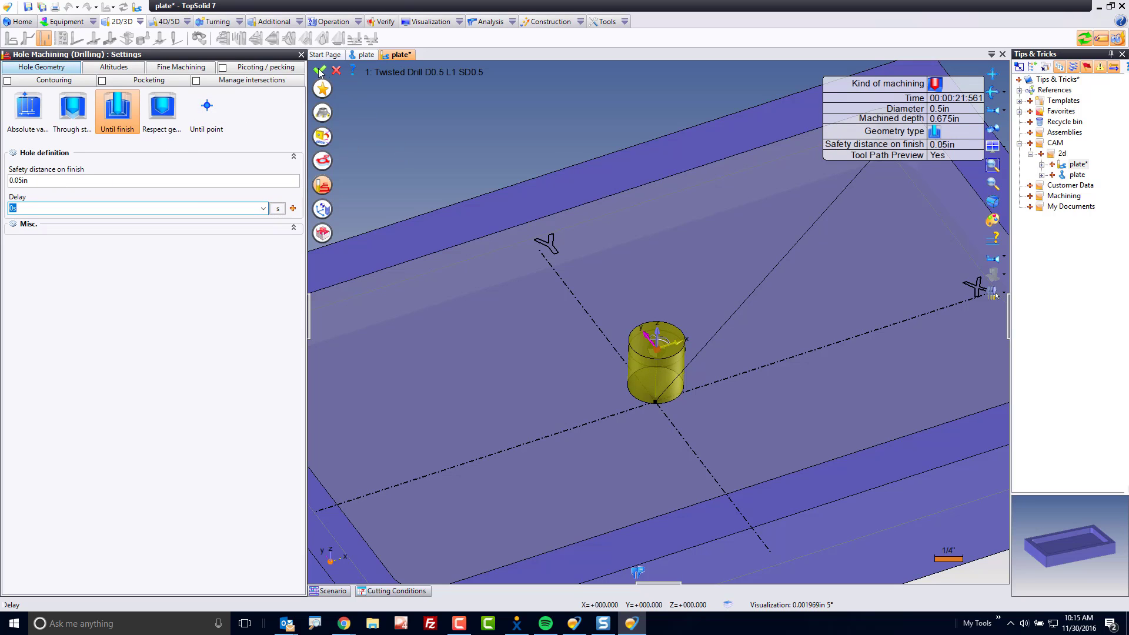
pyautogui.click(319, 71)
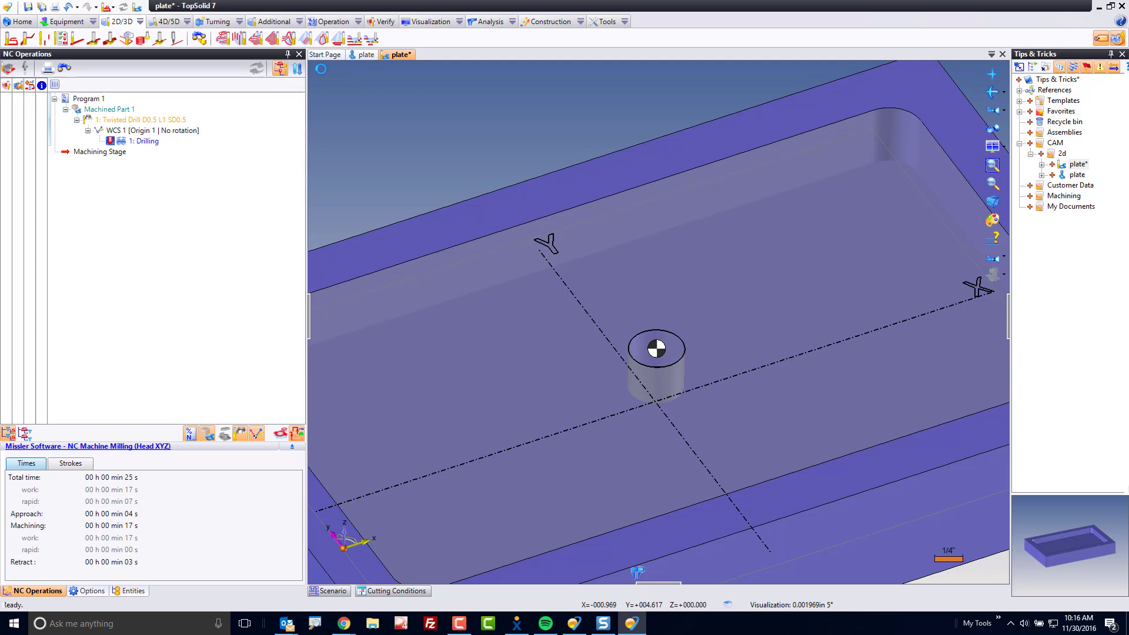
pyautogui.moveTo(389, 265)
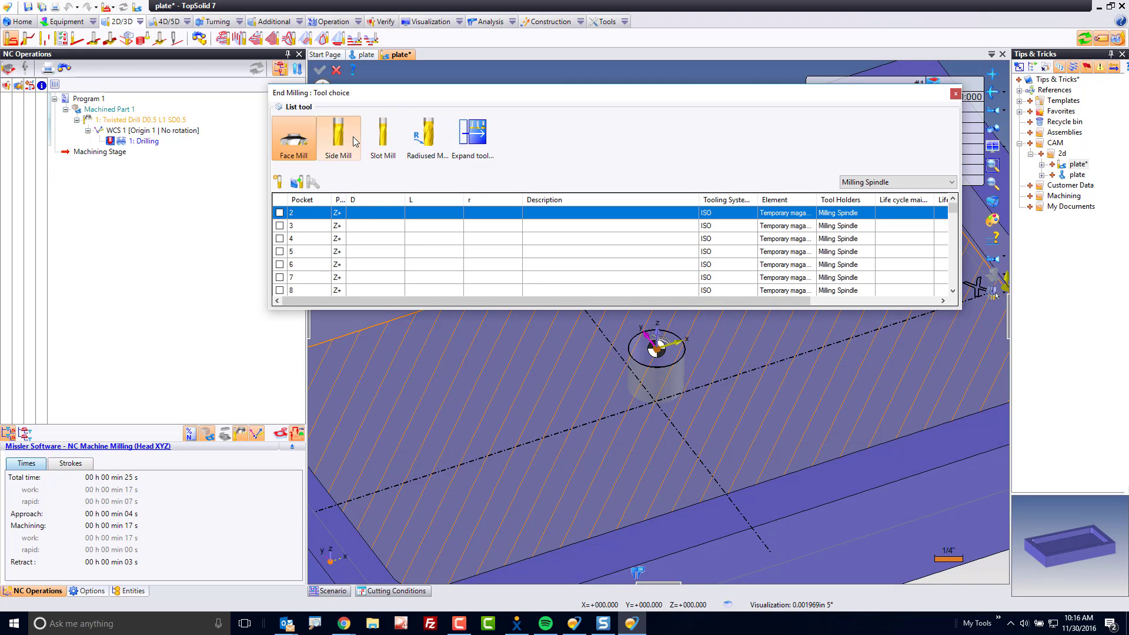
# Assign the Slot Mill Extended Length D12.7 L44 SD12.7 to the end milling pocketing operation.
pyautogui.click(382, 137)
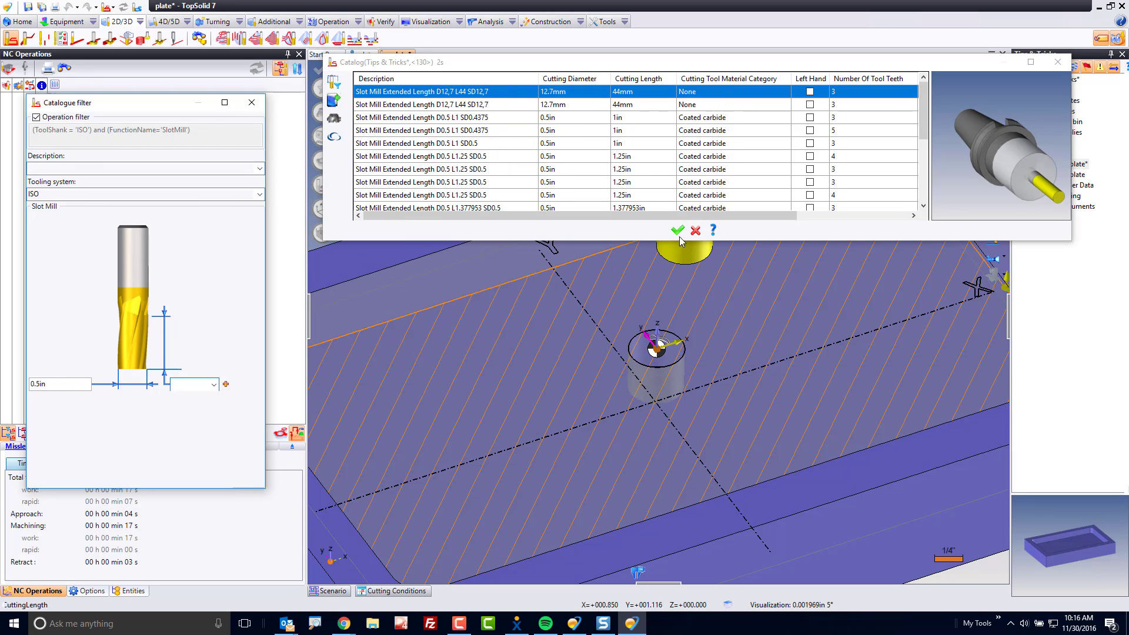
pyautogui.click(676, 230)
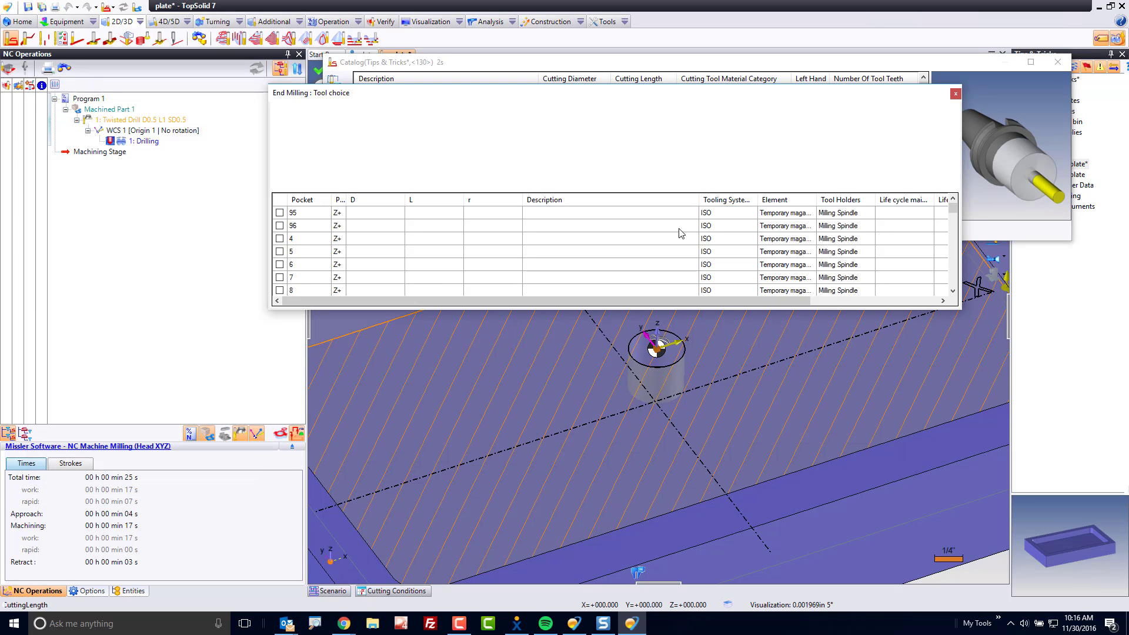
pyautogui.click(382, 137)
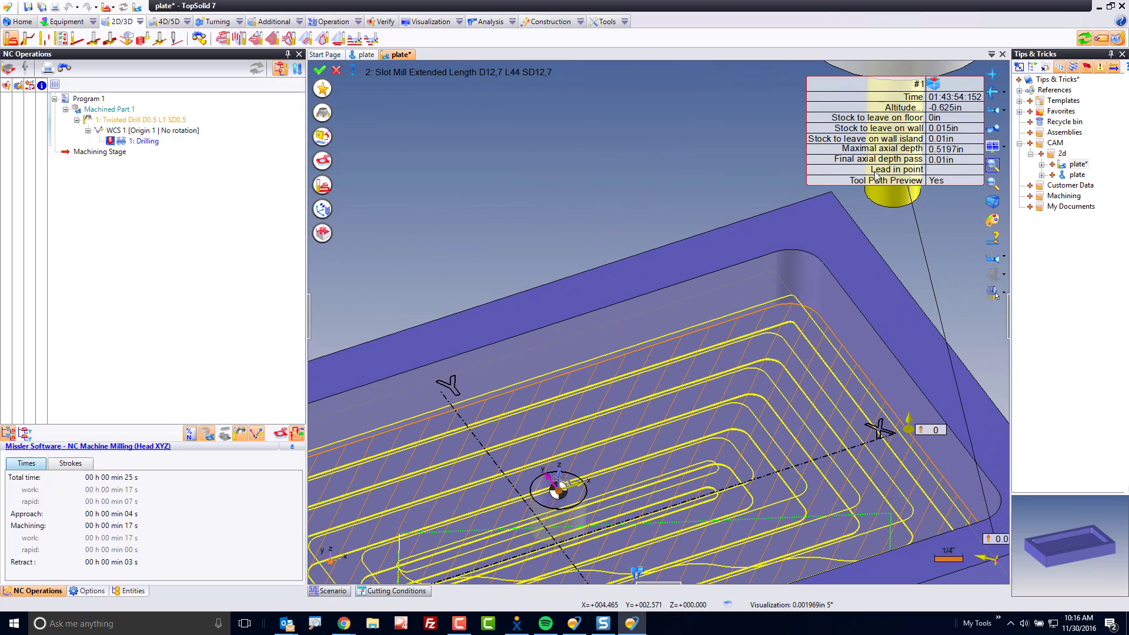
pyautogui.moveTo(944, 178)
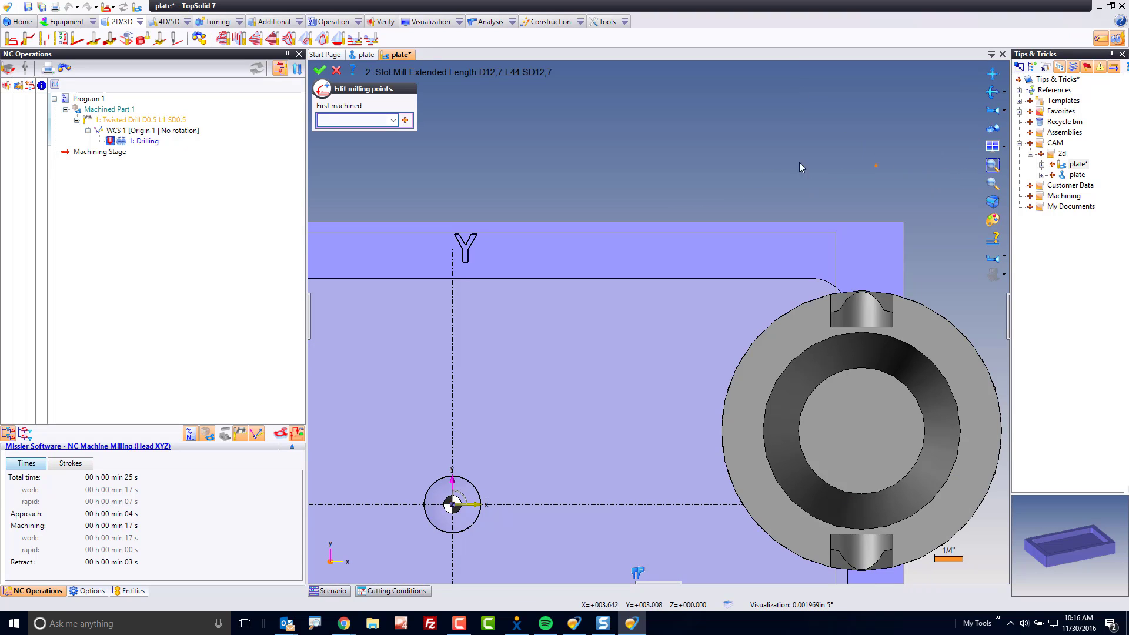
# Set the first machined point at the centre hole, validate the pocketing and check it in simulation.
pyautogui.click(353, 120)
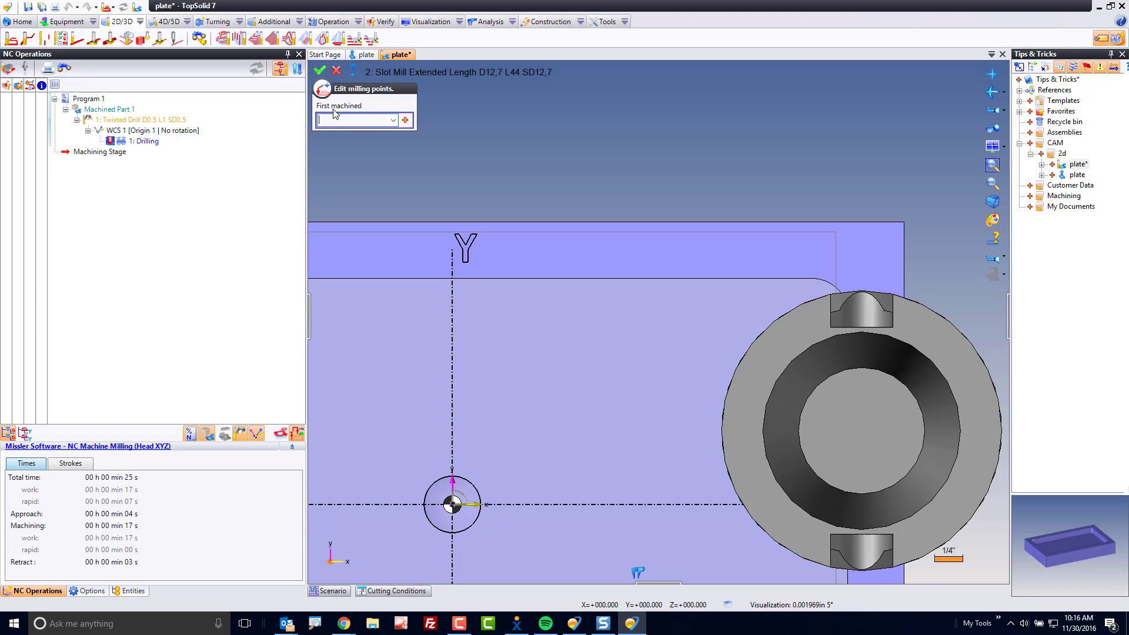
pyautogui.click(452, 502)
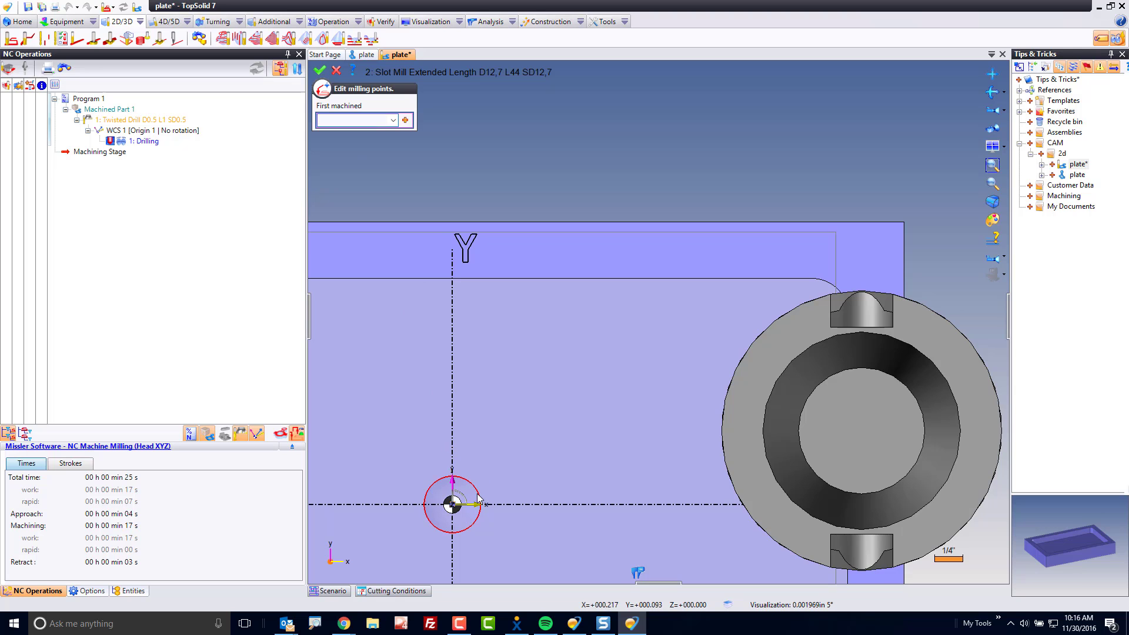
pyautogui.click(452, 502)
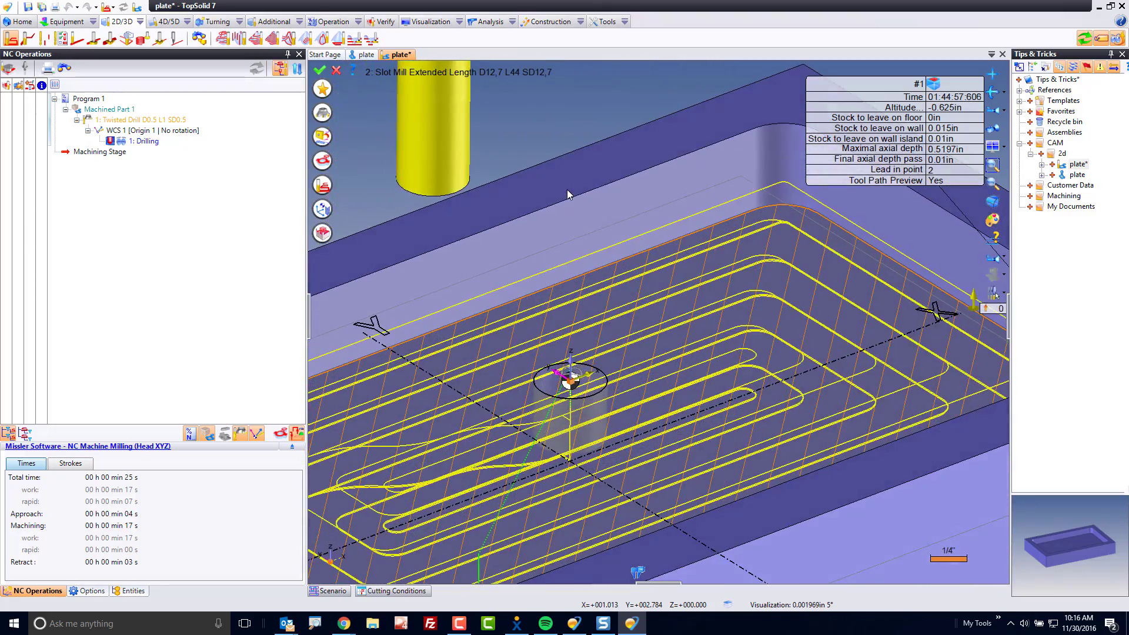
pyautogui.click(325, 55)
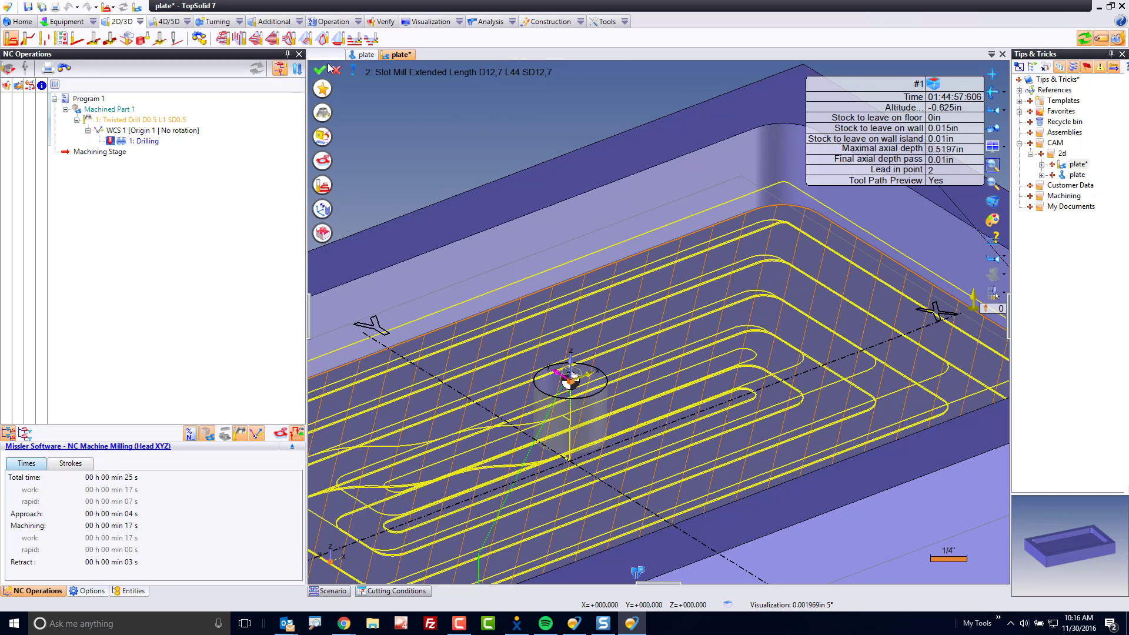
pyautogui.click(320, 72)
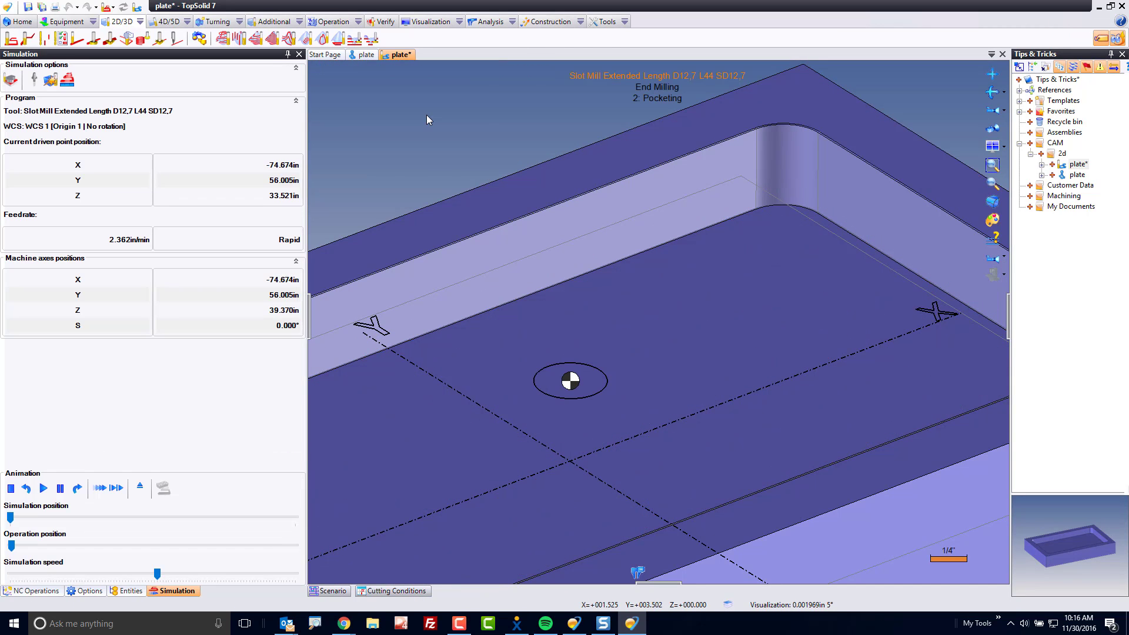
pyautogui.click(34, 590)
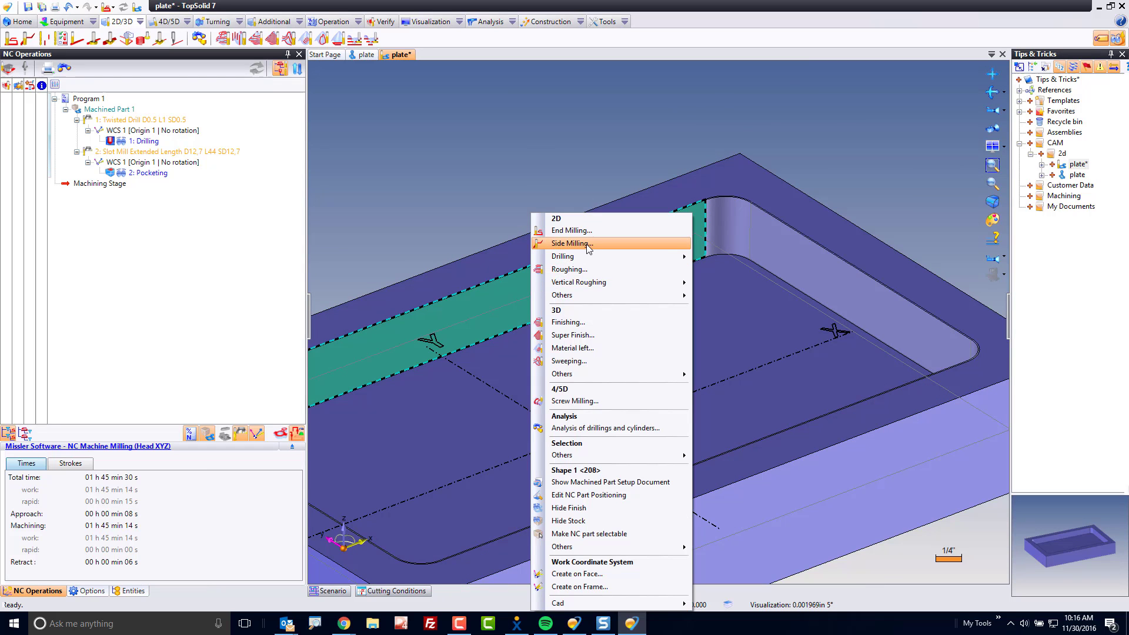
# Side mill the pocket wall with lead-in, first/last machined and lead-out points at the centre hole.
pyautogui.click(572, 244)
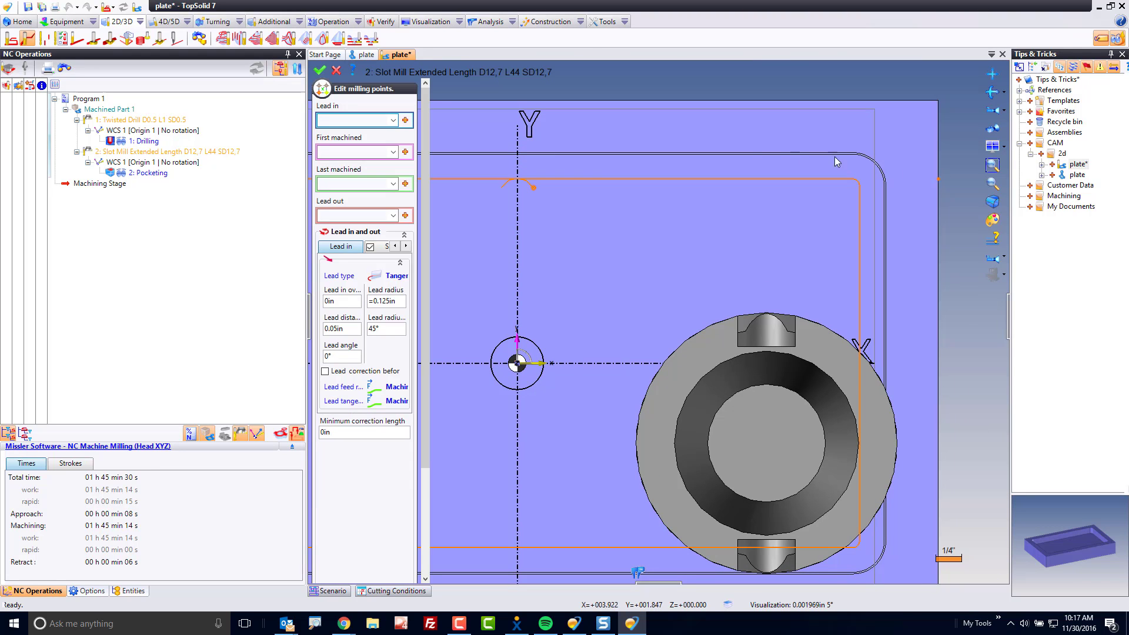
pyautogui.click(353, 120)
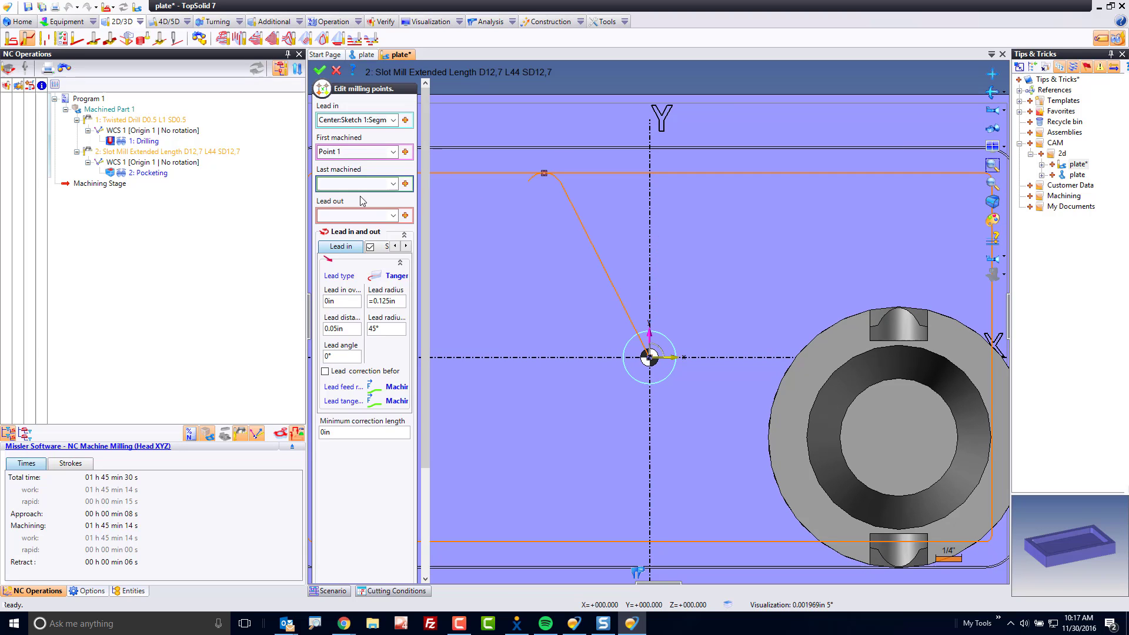
pyautogui.scroll(-3)
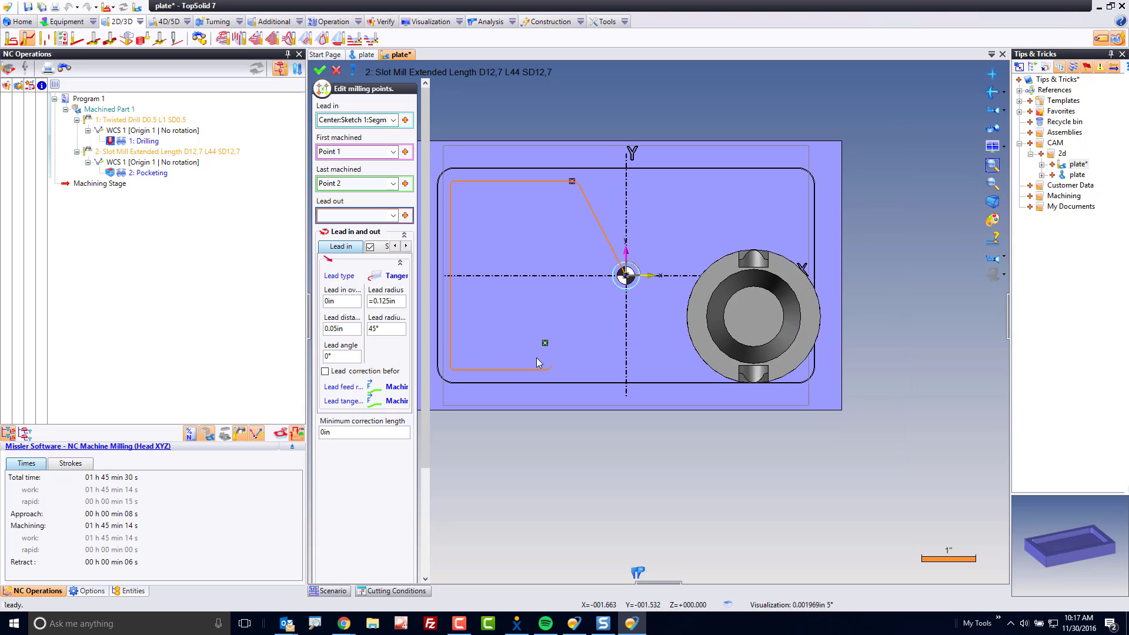
pyautogui.moveTo(442, 282)
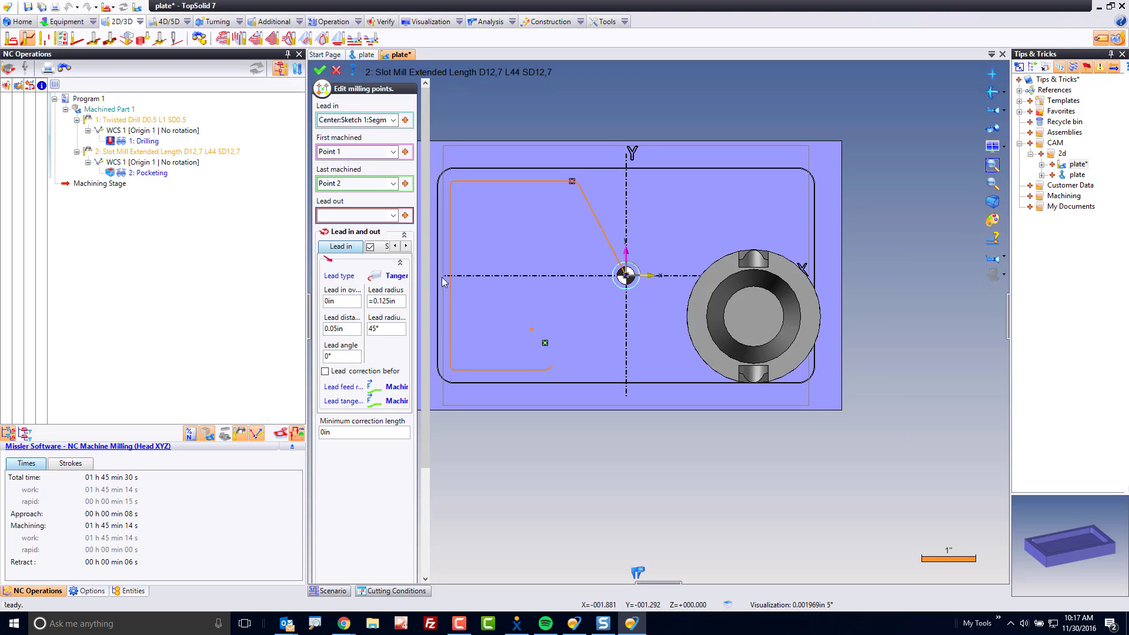
pyautogui.moveTo(617, 289)
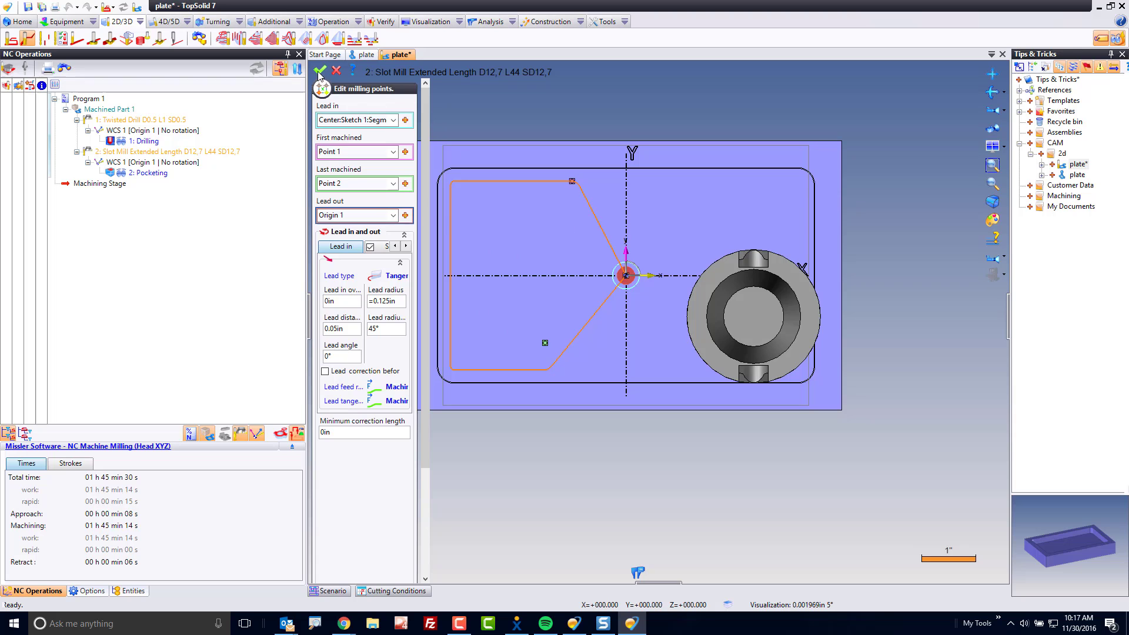
pyautogui.click(320, 71)
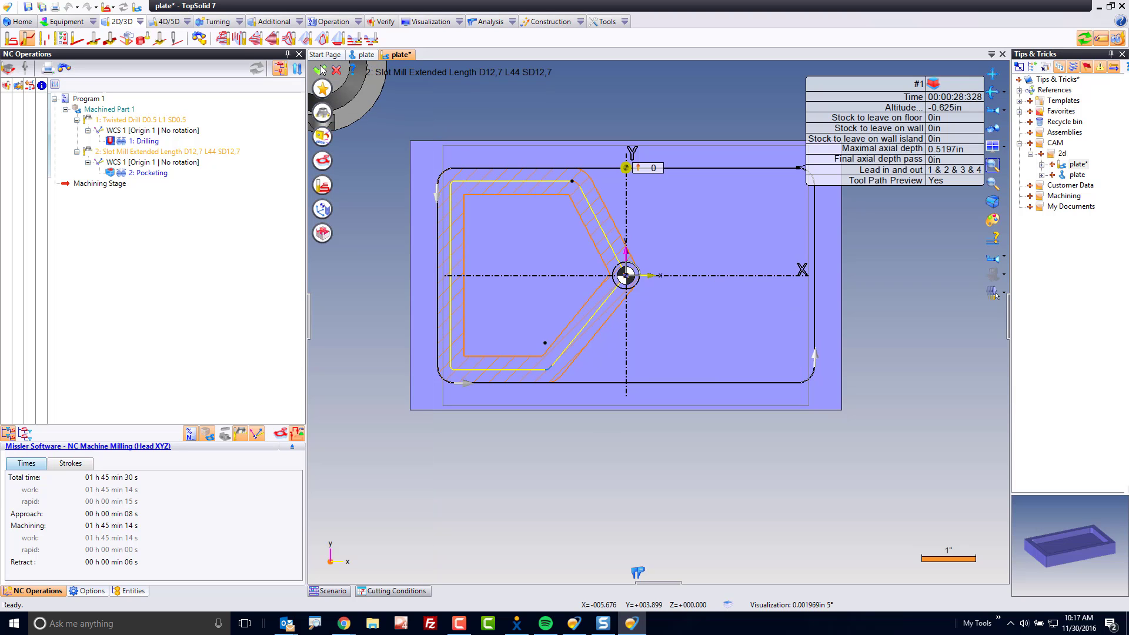